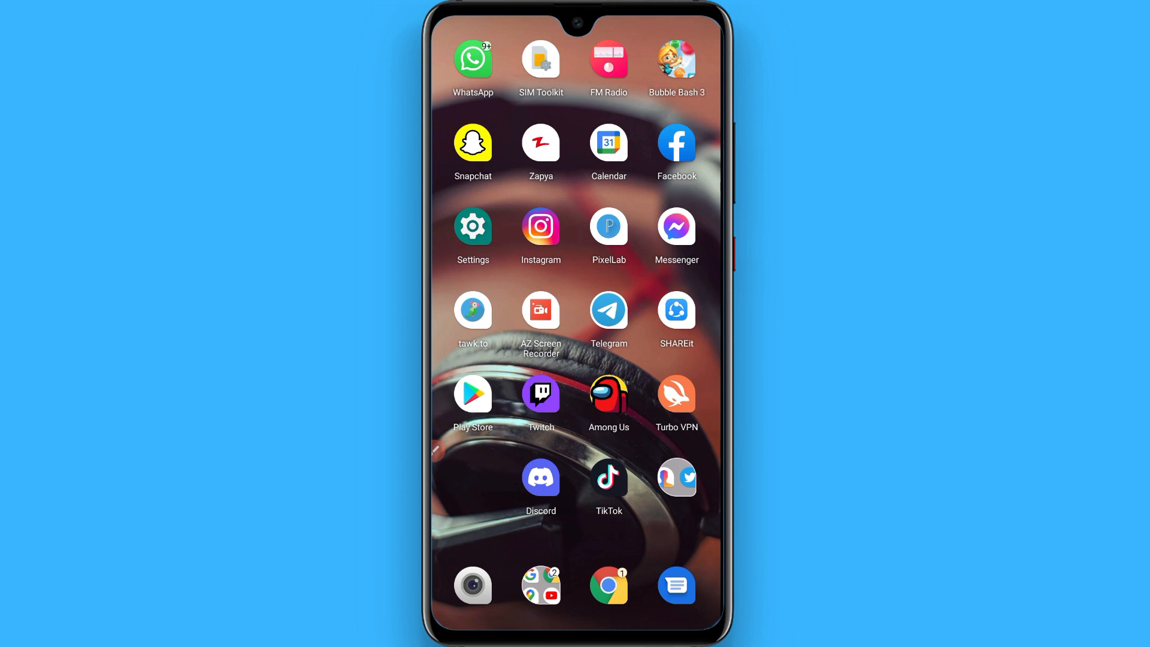
Visit Discord's store listing, then go into the phone's Settings and reach the apps list
click(473, 393)
text(discl)
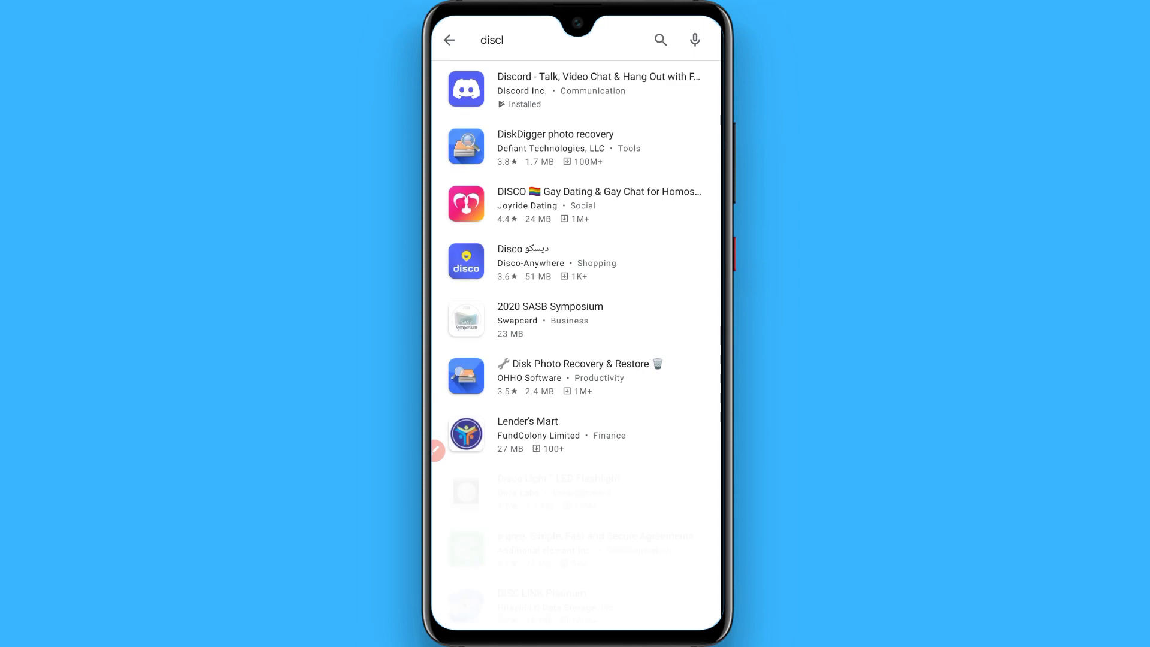
click(598, 90)
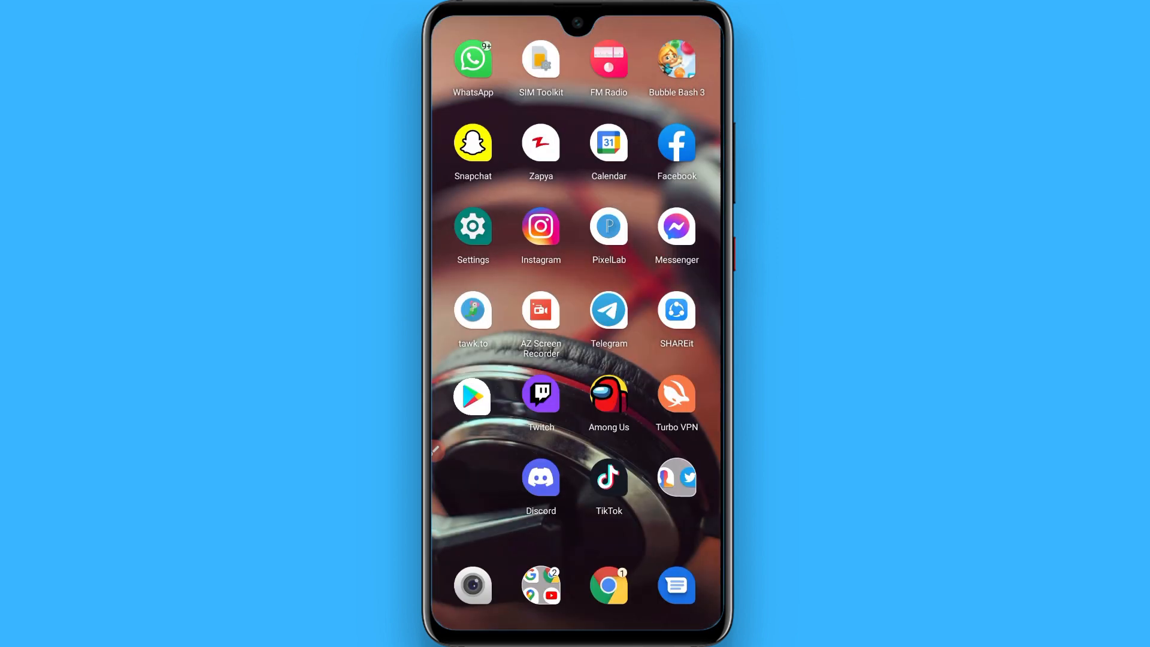
click(474, 225)
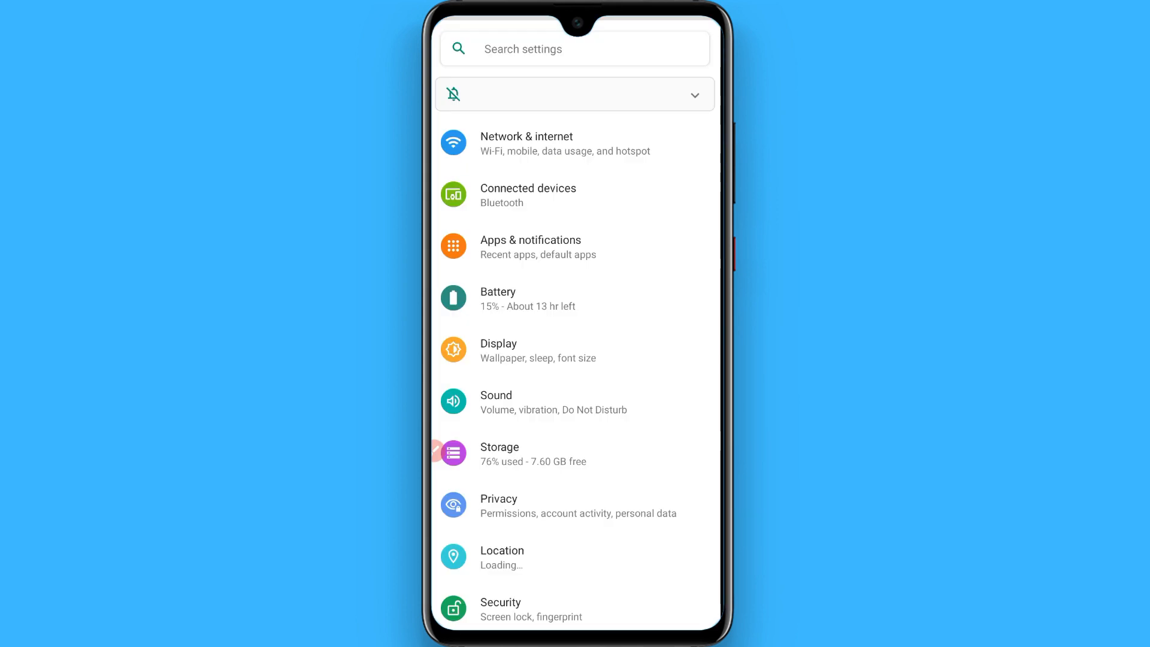
scroll(down, 3)
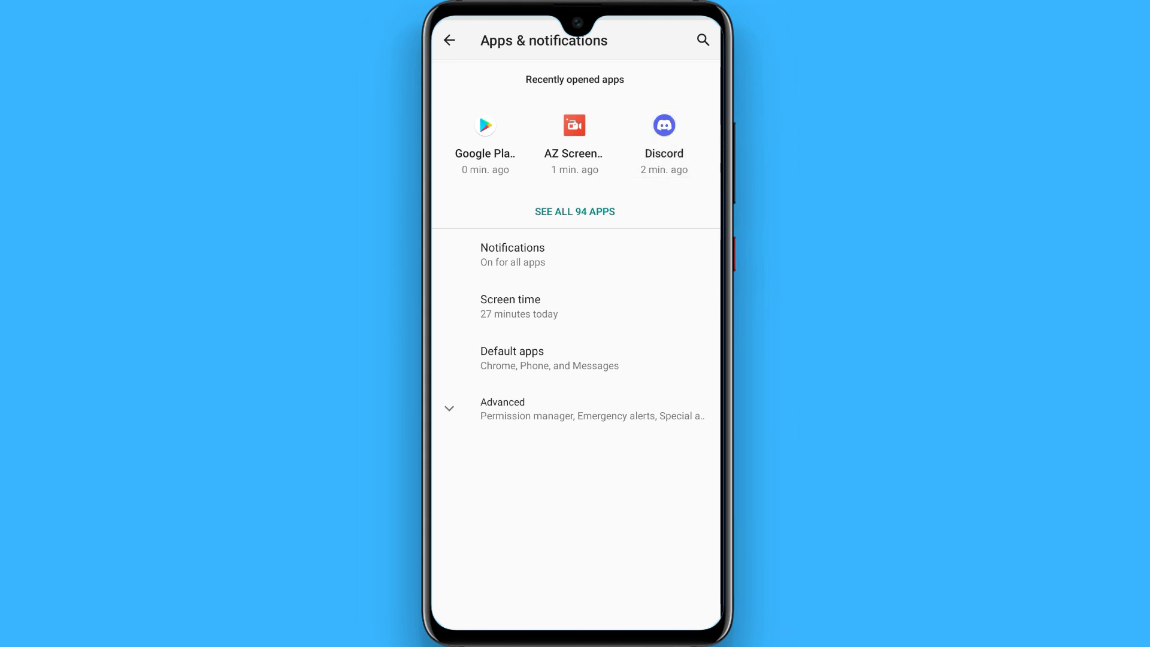
Go to Discord's App info page and its Storage & cache details (143 MB used)
click(663, 125)
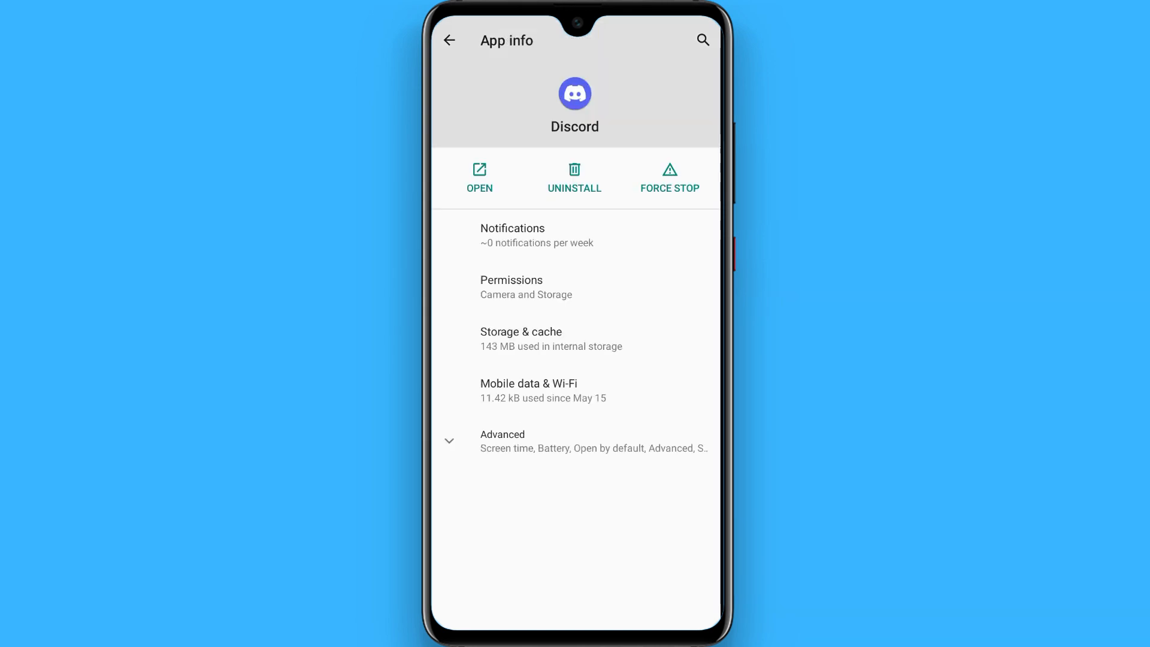
click(575, 338)
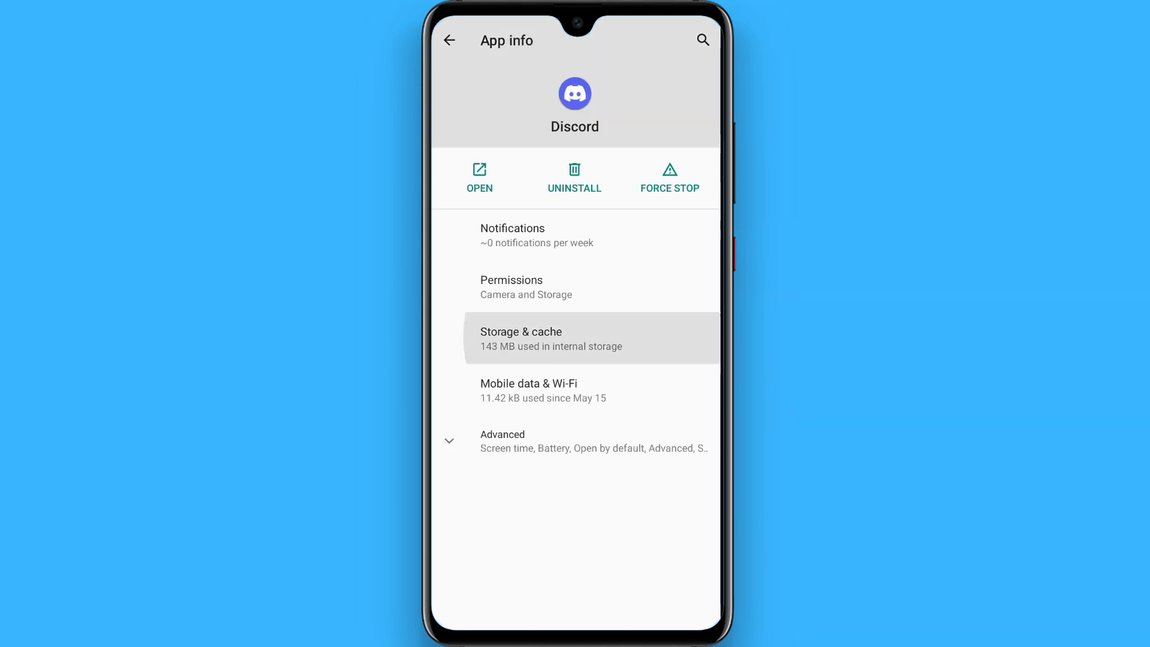